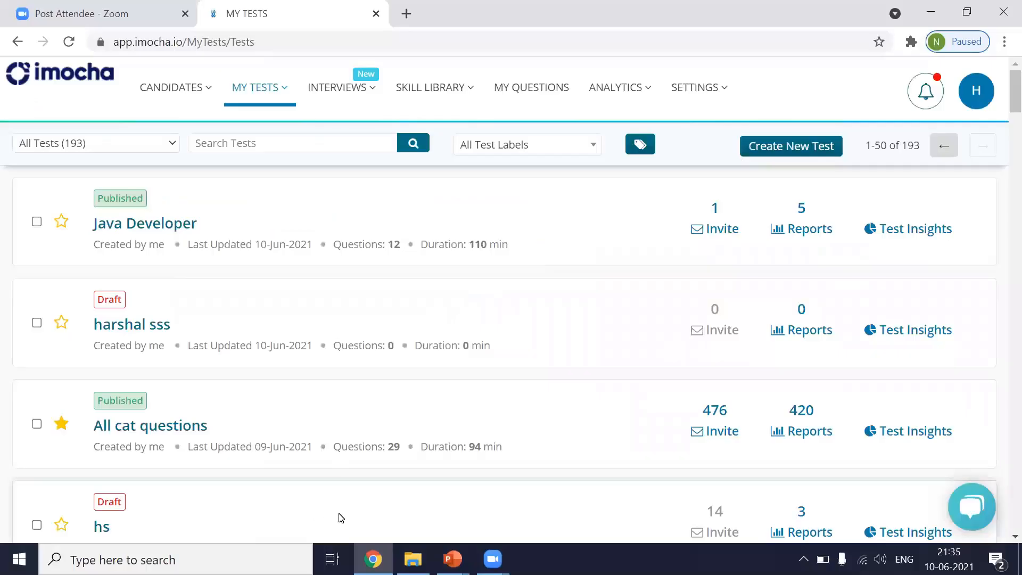
mouse_move(369, 415)
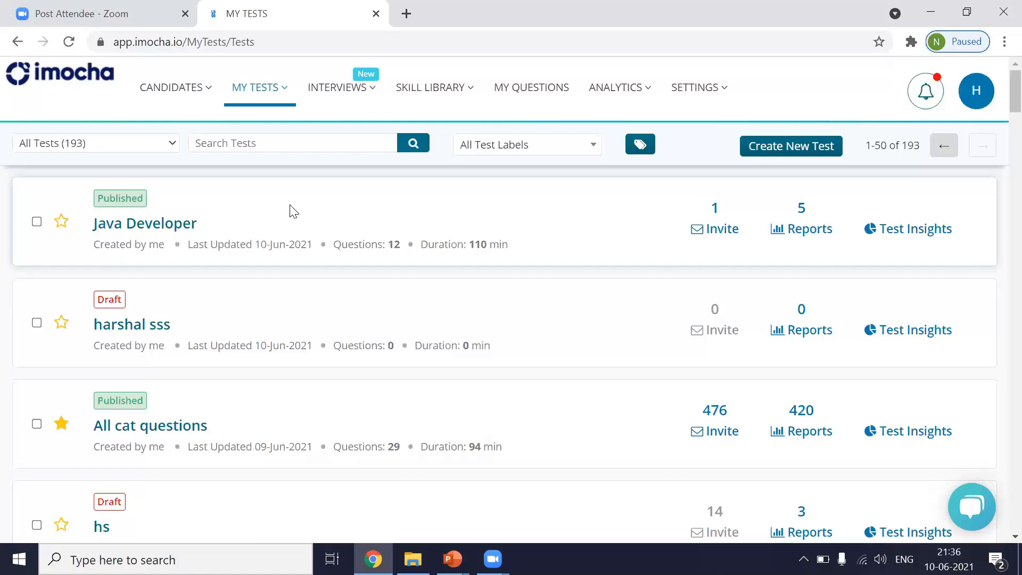
mouse_move(169, 228)
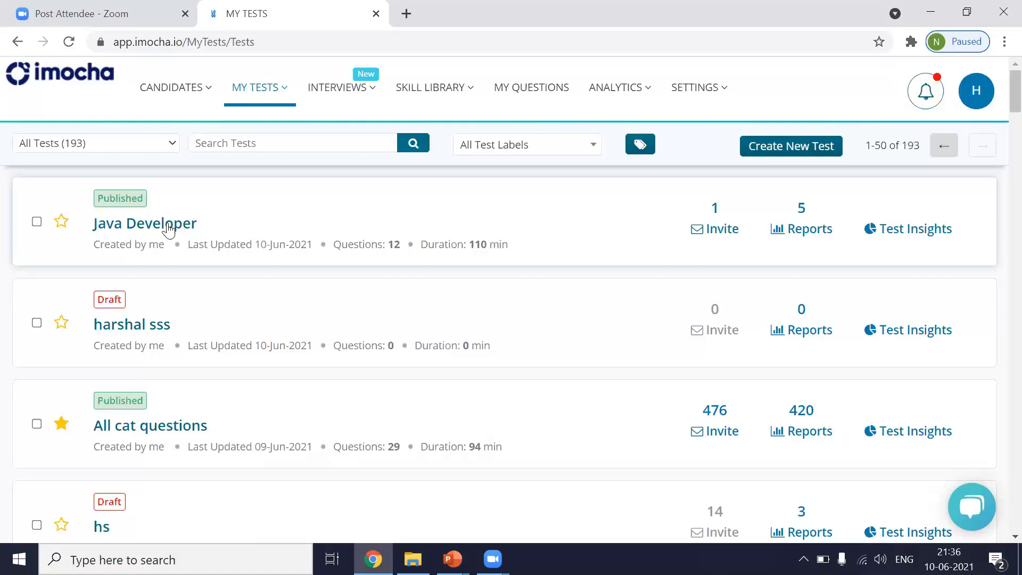
Open the Java Developer test and show its Reports tab of five candidate attempts.
left_click(167, 224)
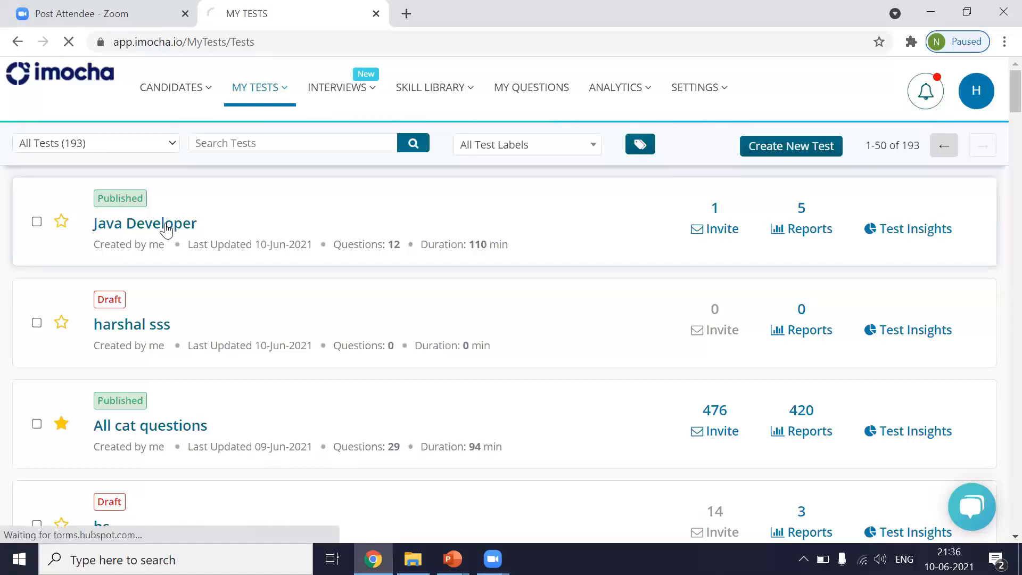
left_click(144, 224)
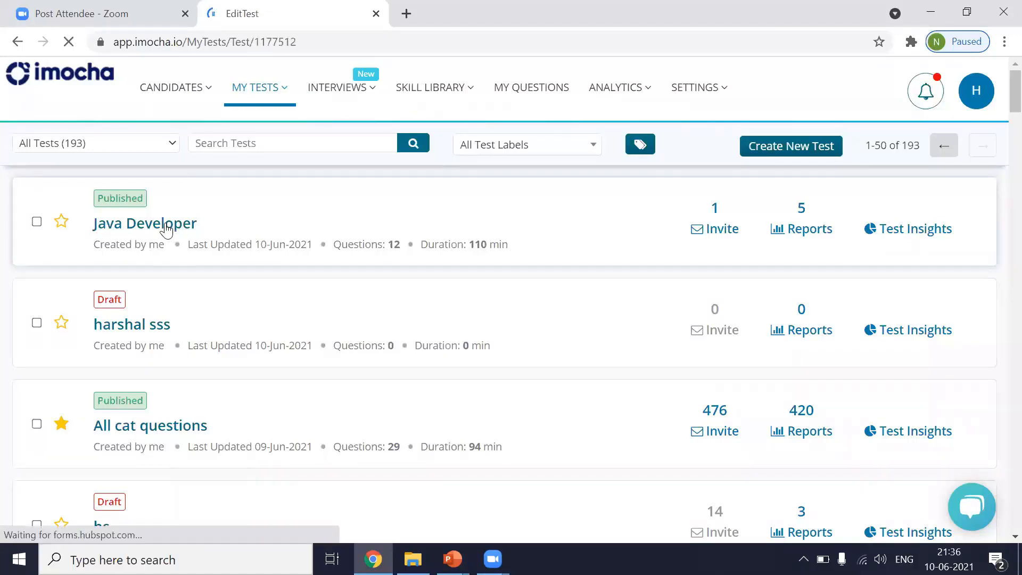
left_click(144, 223)
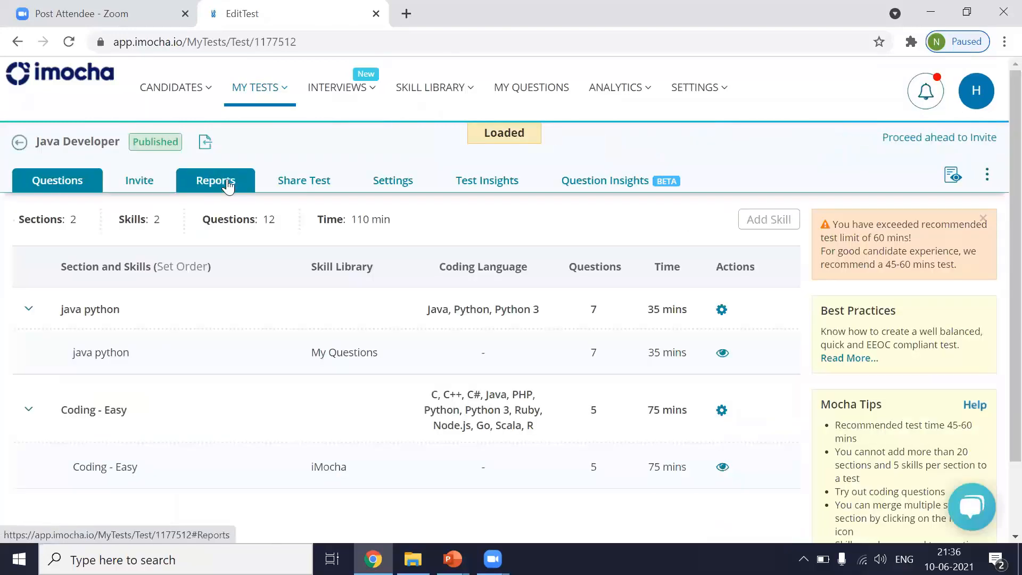
left_click(215, 181)
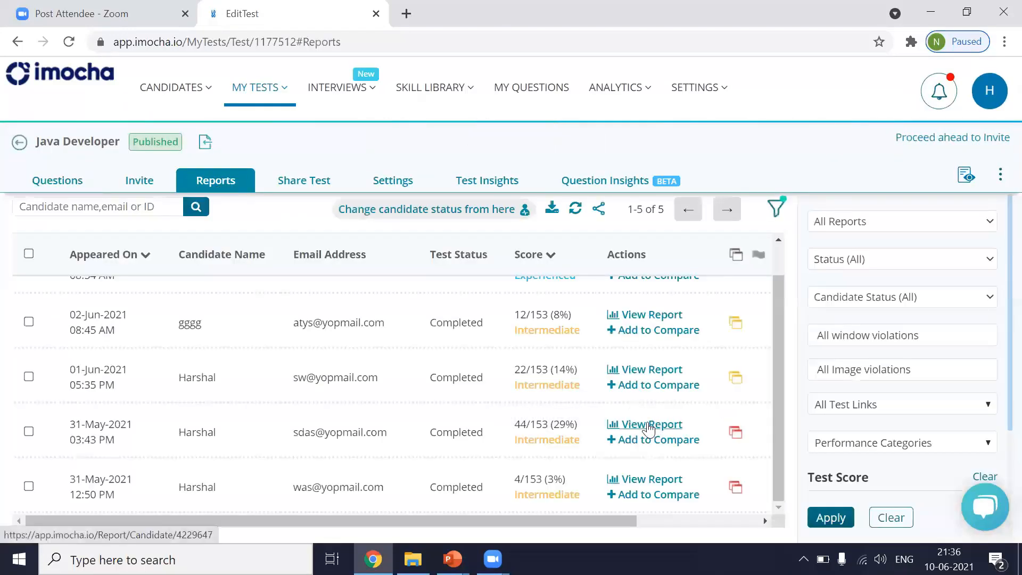
Open the 44/153 candidate's report and filter its questions to the Coding - Easy section.
left_click(650, 424)
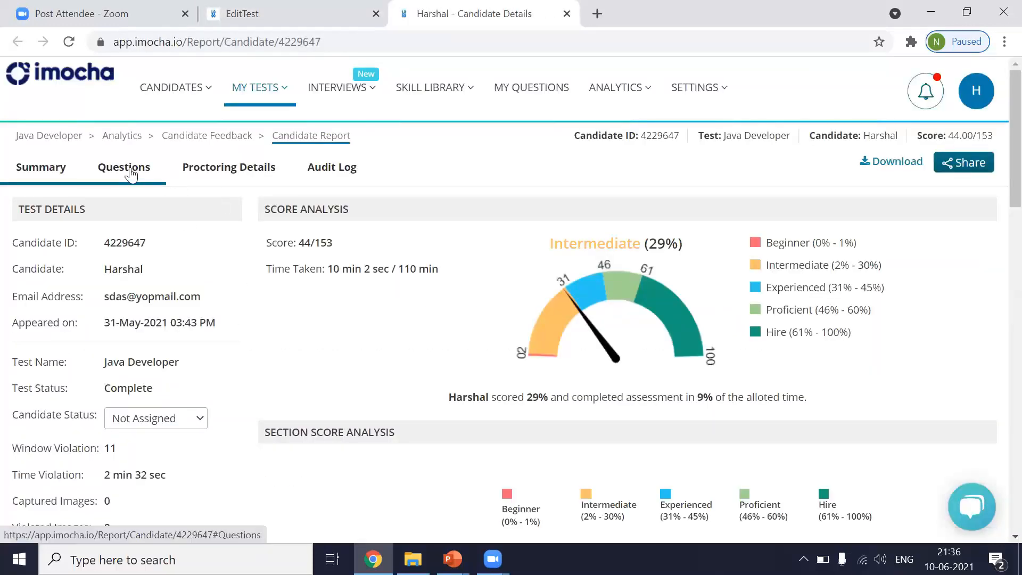
left_click(123, 166)
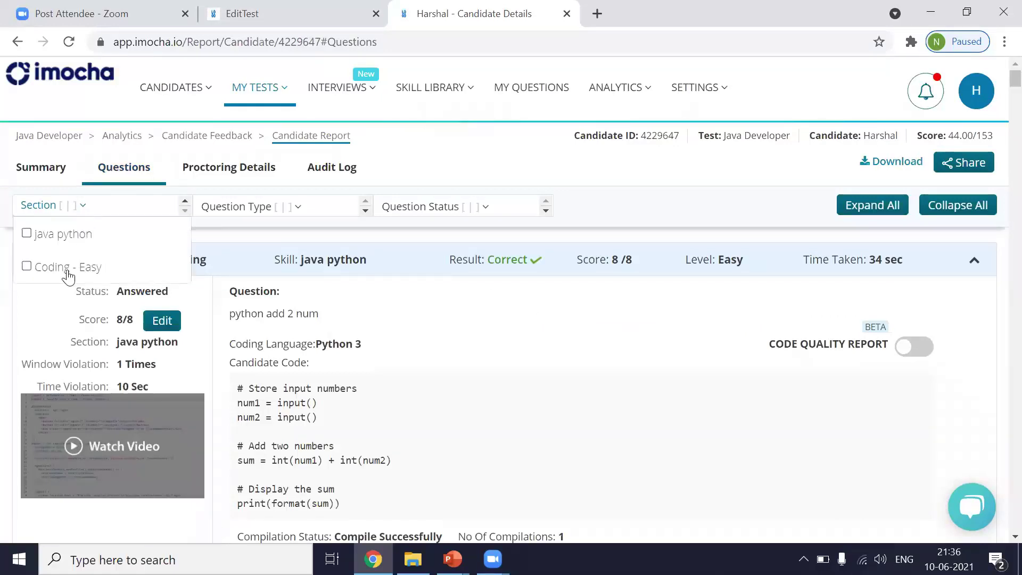
left_click(26, 266)
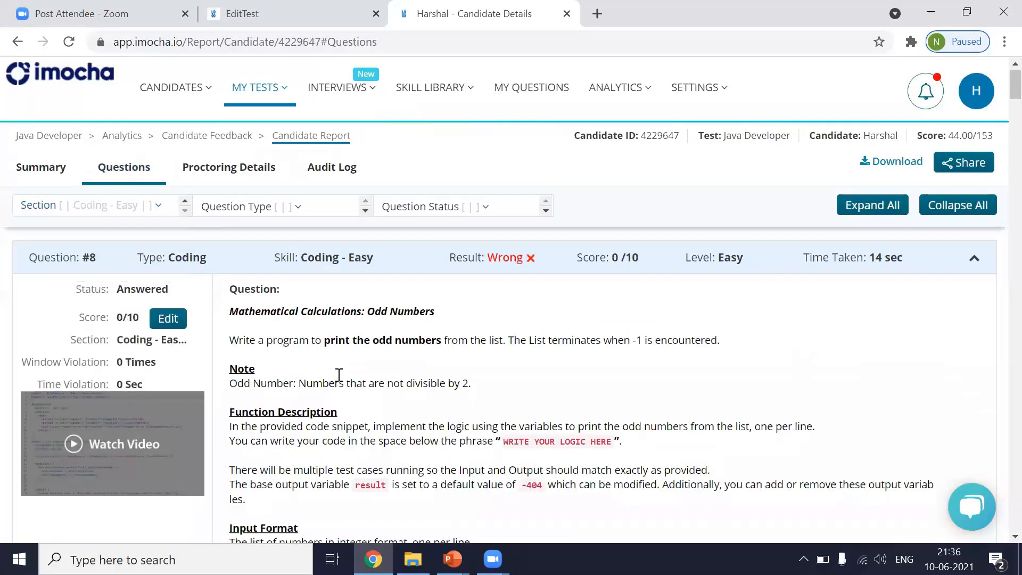
Scroll down to question #10 and its submitted Java code.
scroll("down", 3)
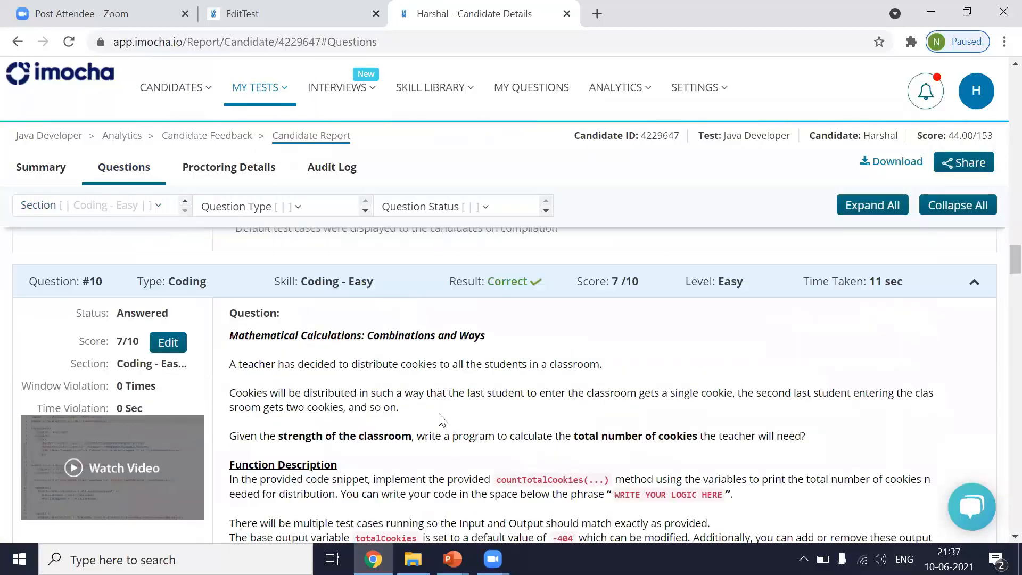
mouse_move(781, 389)
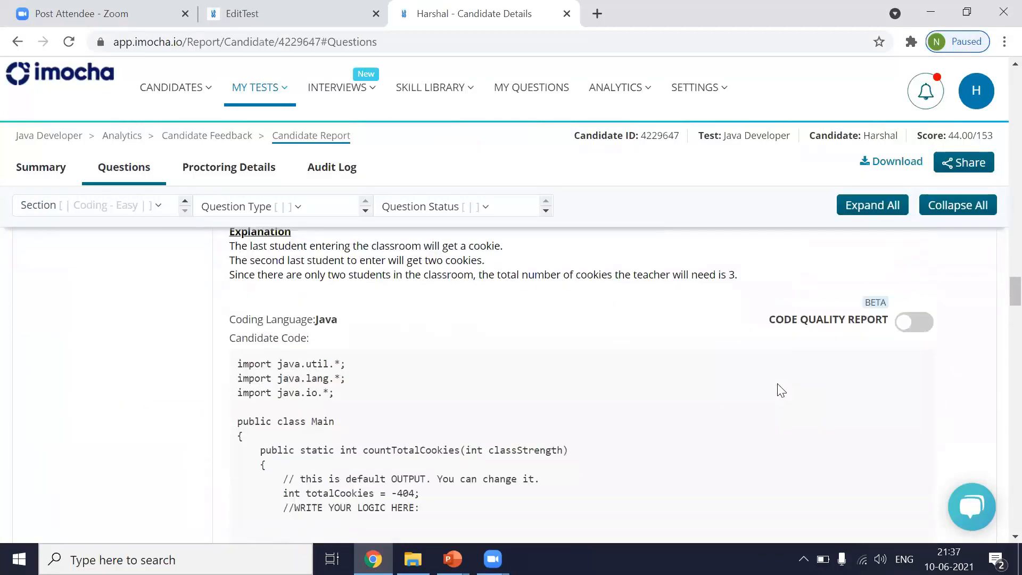
scroll("down", 3)
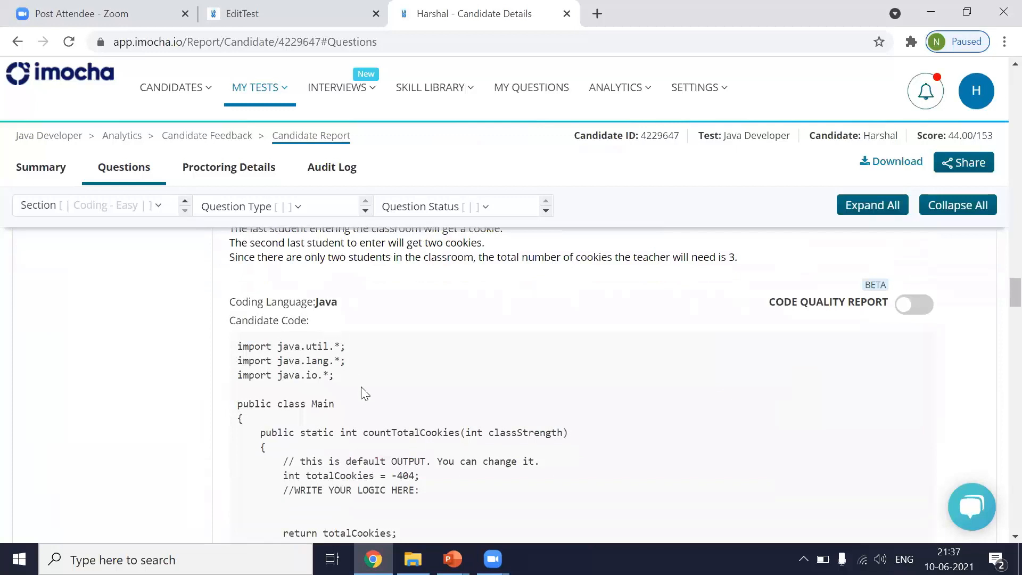
mouse_move(403, 367)
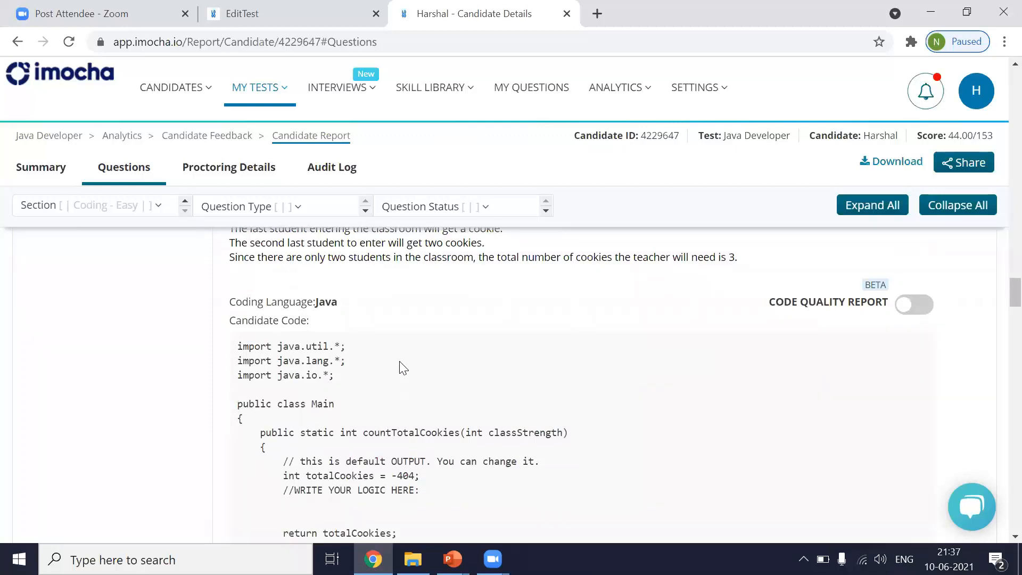
scroll("down", 3)
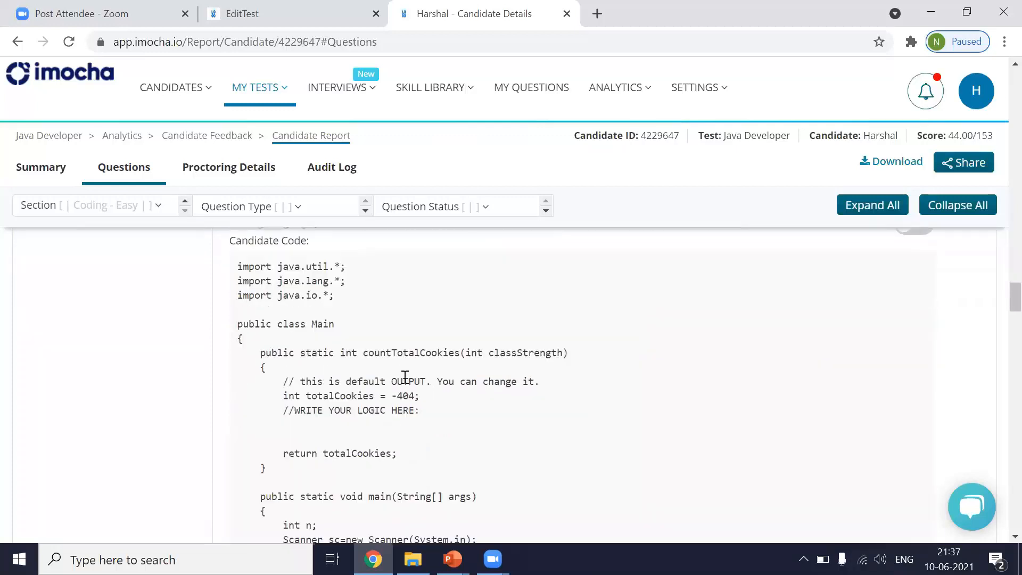
mouse_move(587, 414)
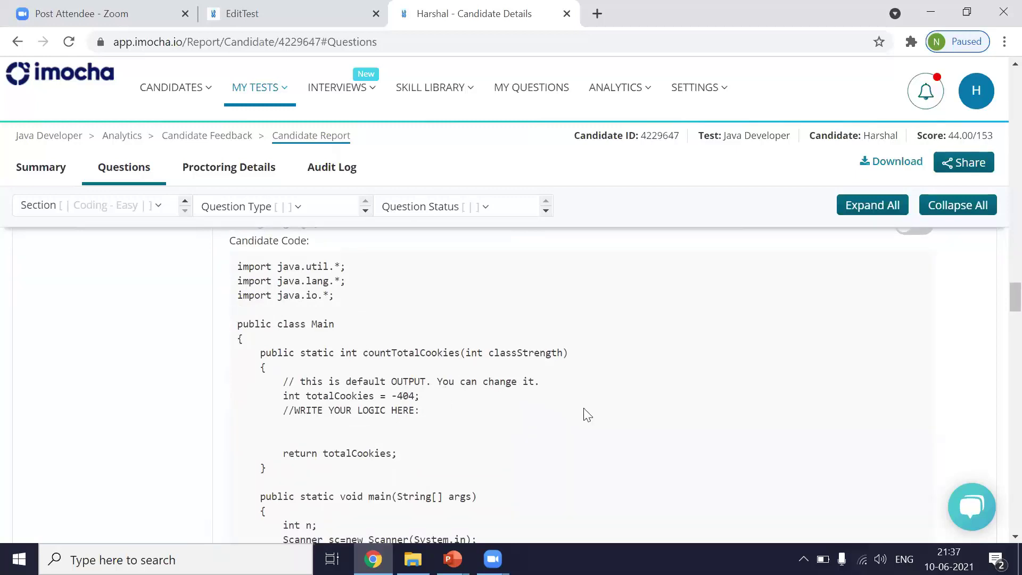
scroll("down", 3)
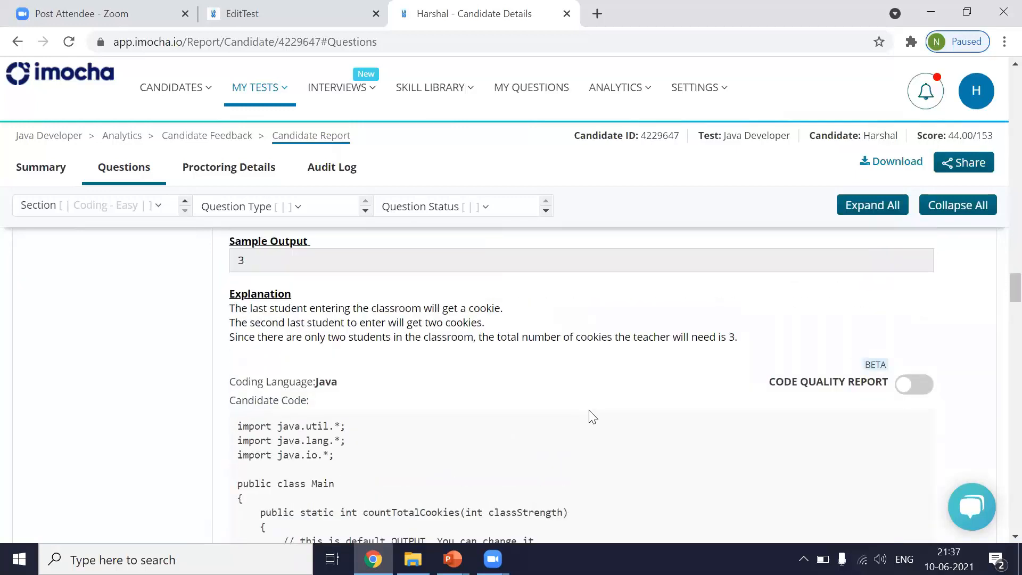
mouse_move(952, 394)
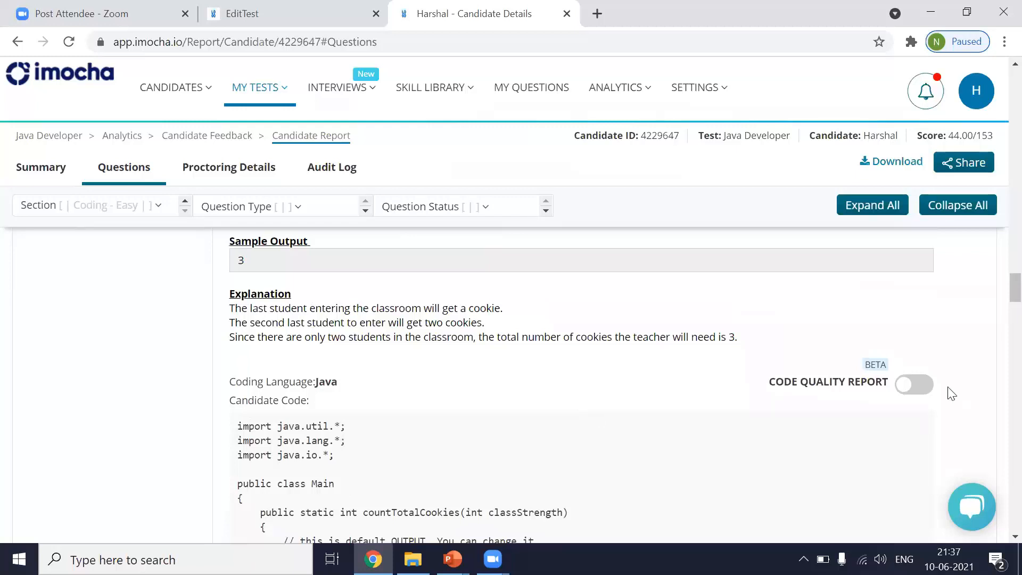
mouse_move(922, 389)
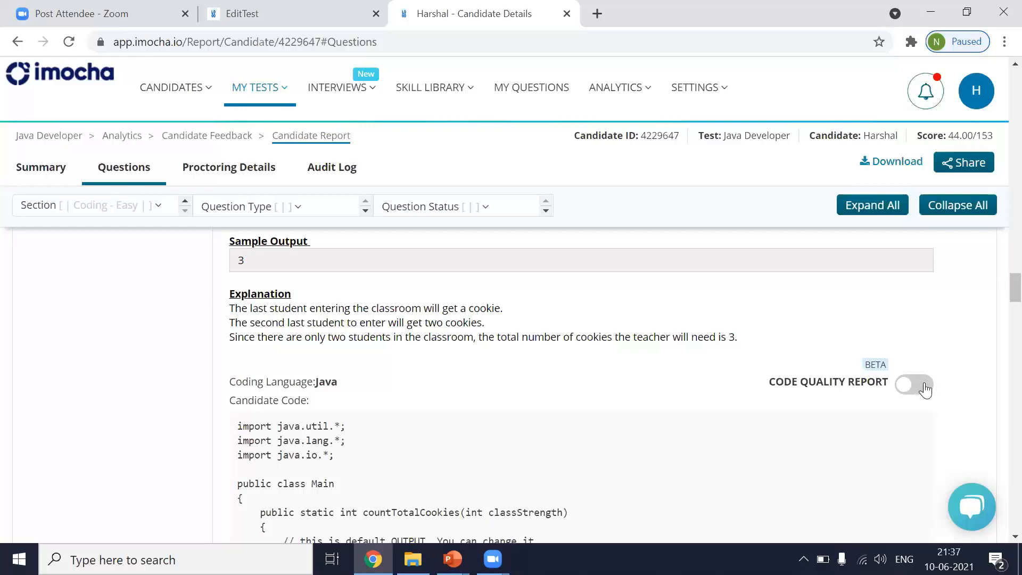
left_click(914, 384)
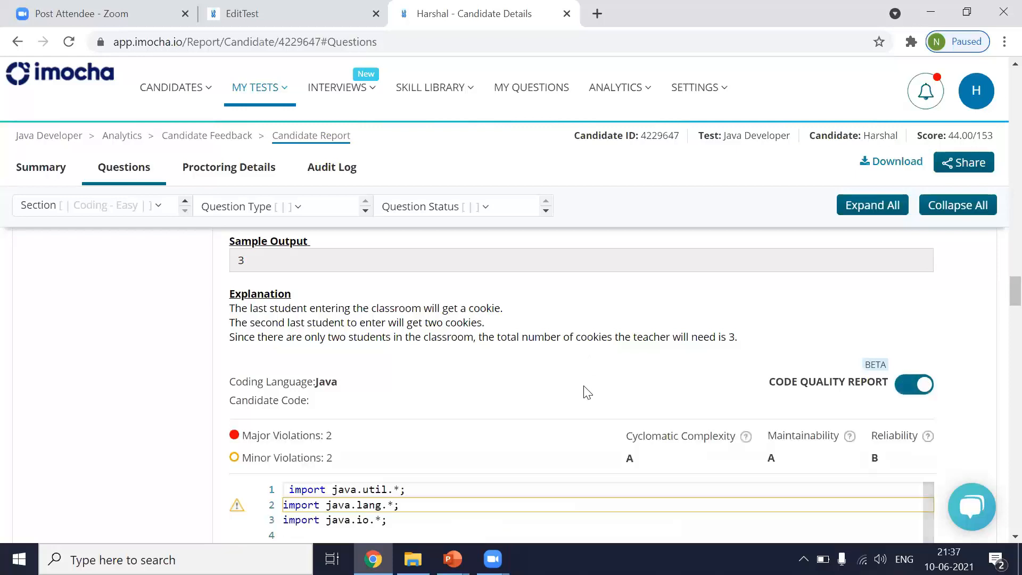
scroll("down", 3)
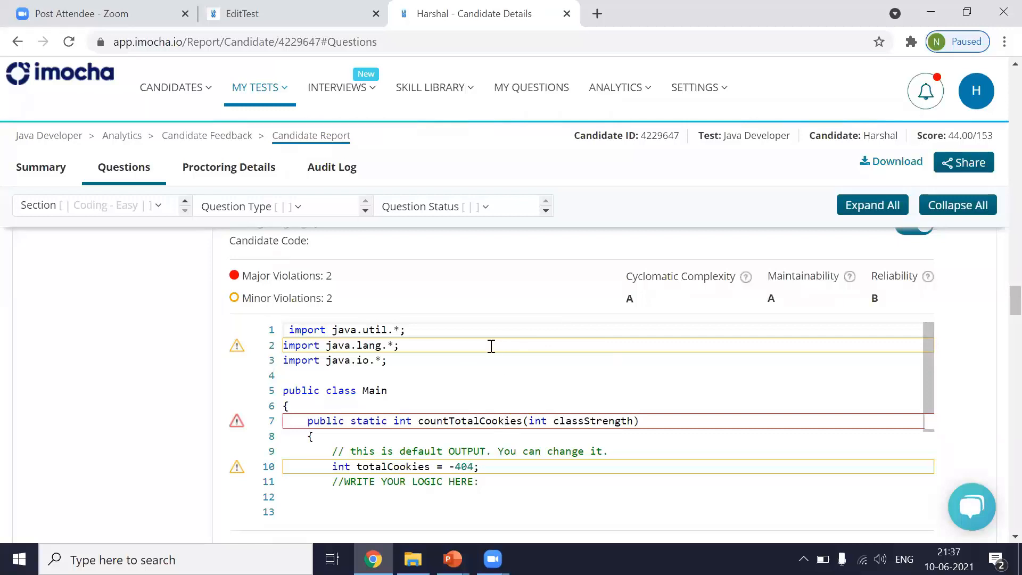
mouse_move(455, 349)
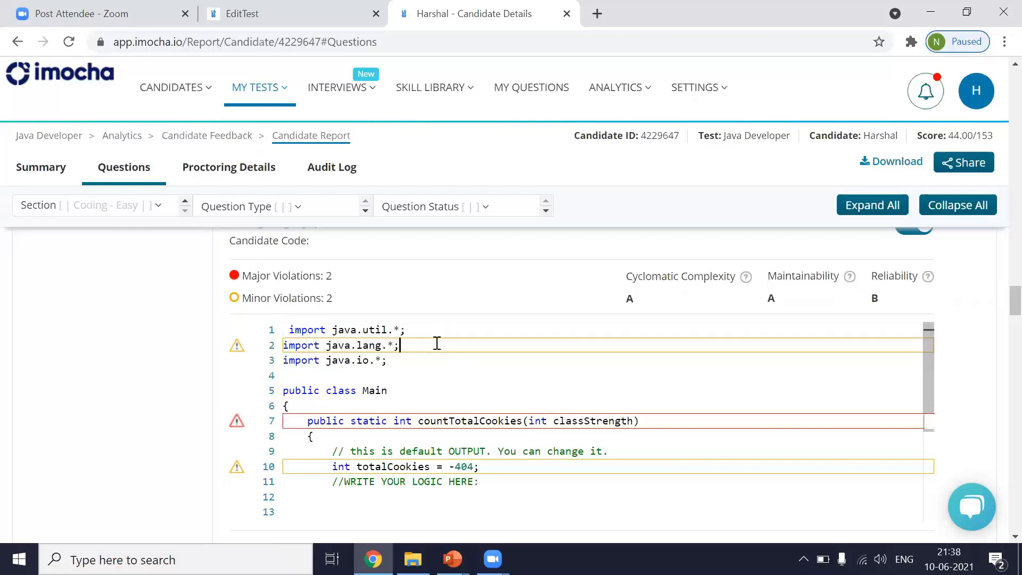
mouse_move(243, 433)
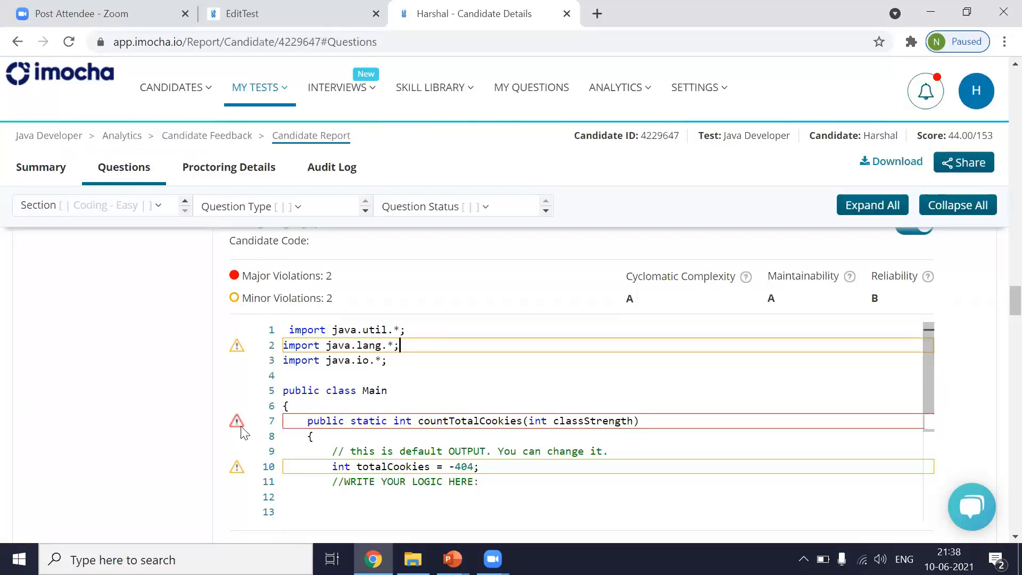
mouse_move(653, 425)
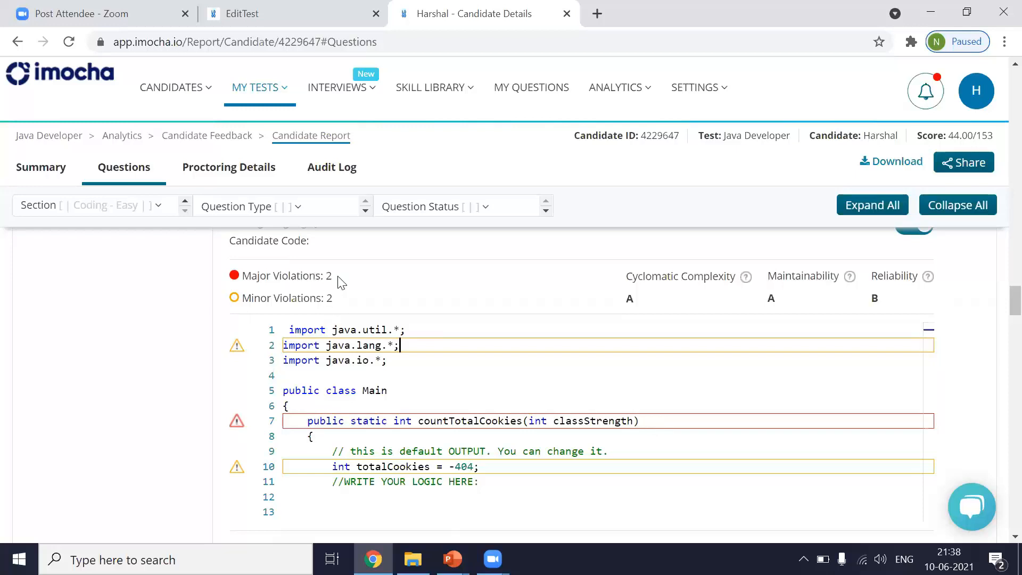
mouse_move(338, 310)
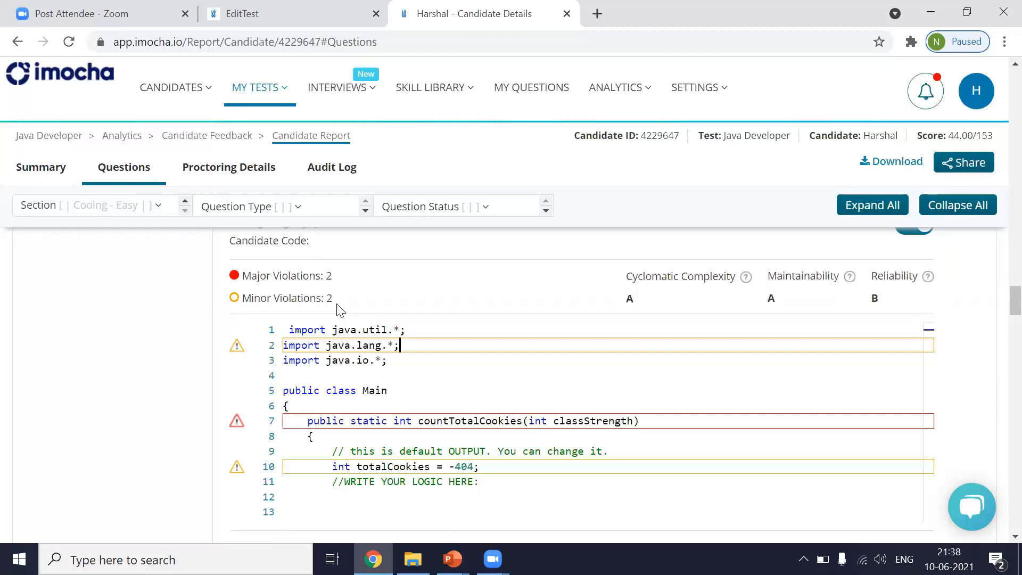
mouse_move(414, 305)
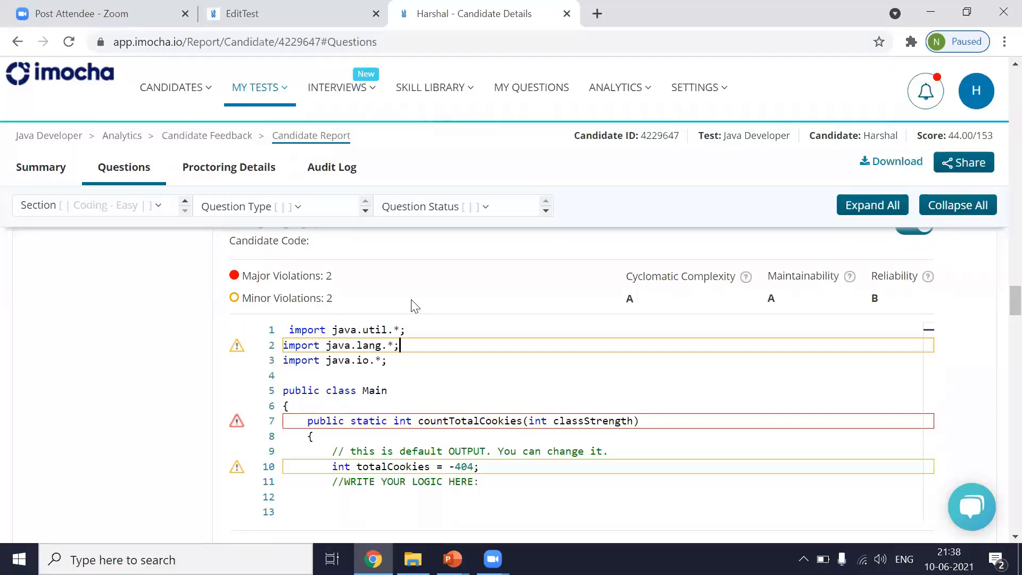
mouse_move(364, 298)
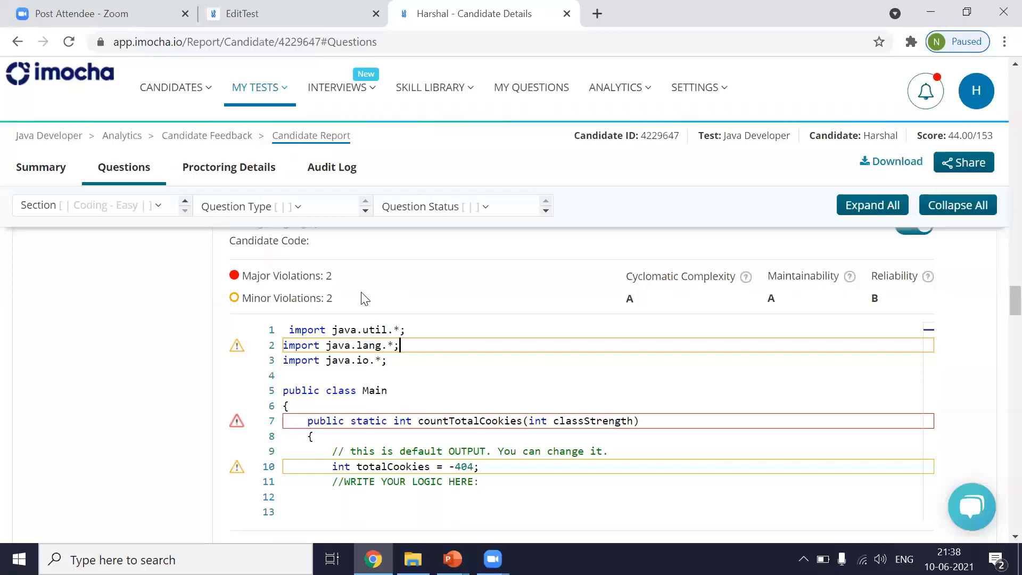
mouse_move(744, 301)
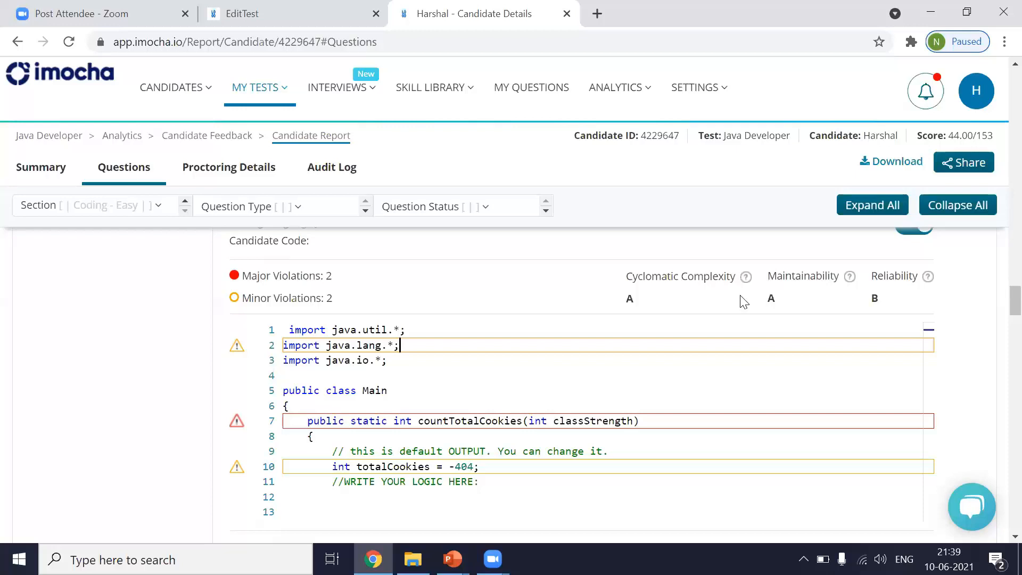
mouse_move(644, 301)
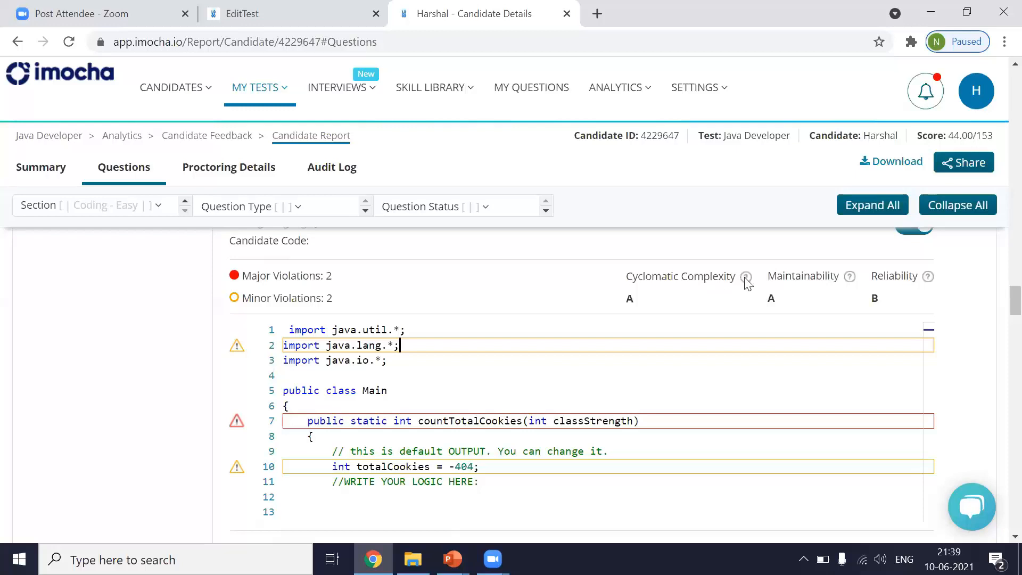
mouse_move(746, 277)
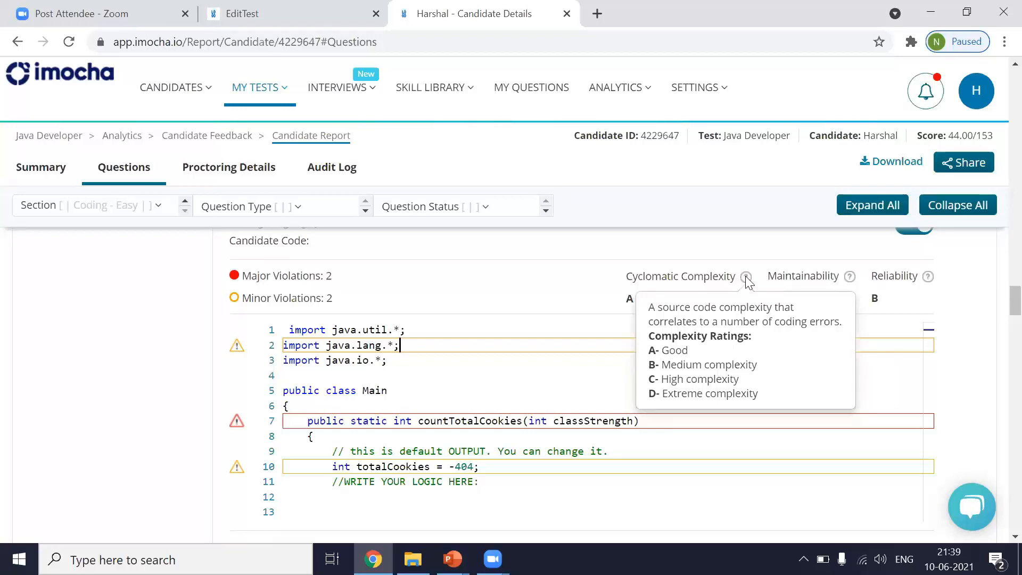
mouse_move(850, 282)
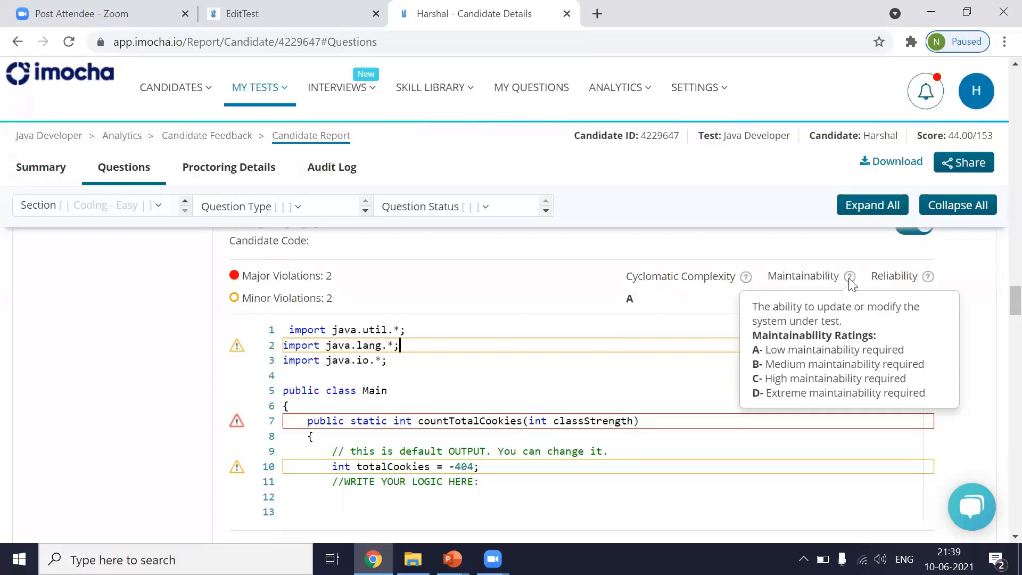
mouse_move(939, 282)
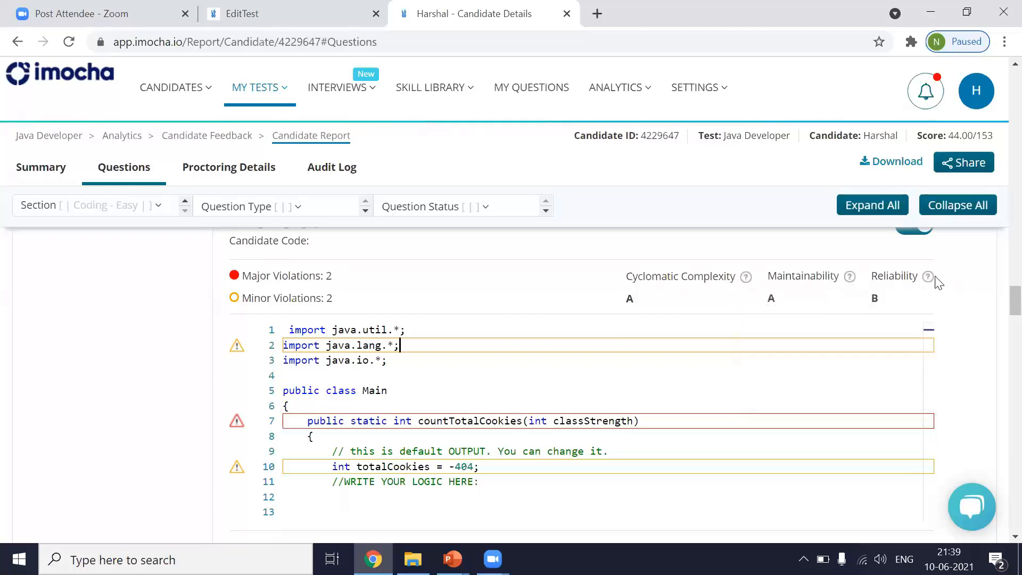
mouse_move(928, 277)
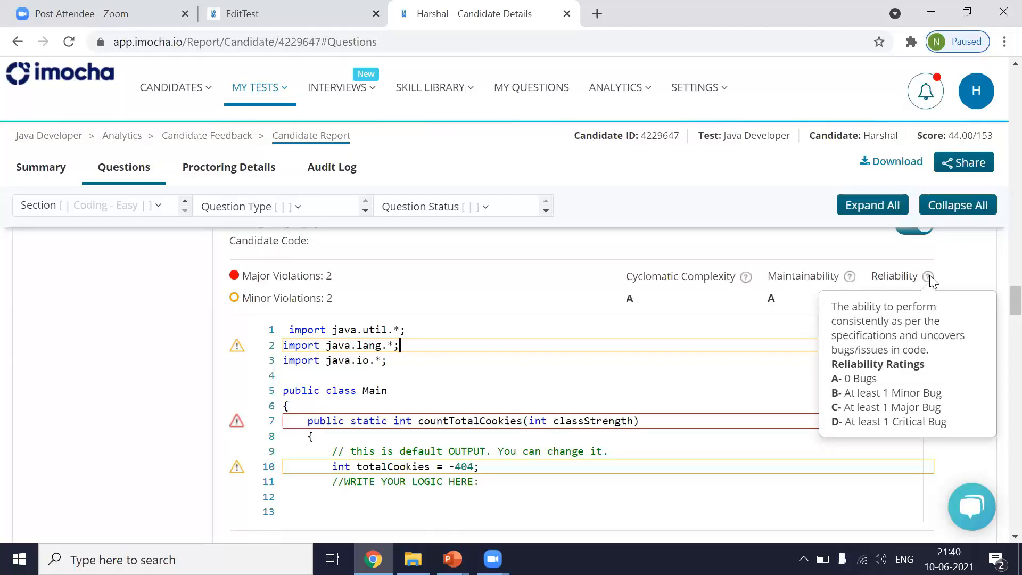
mouse_move(705, 379)
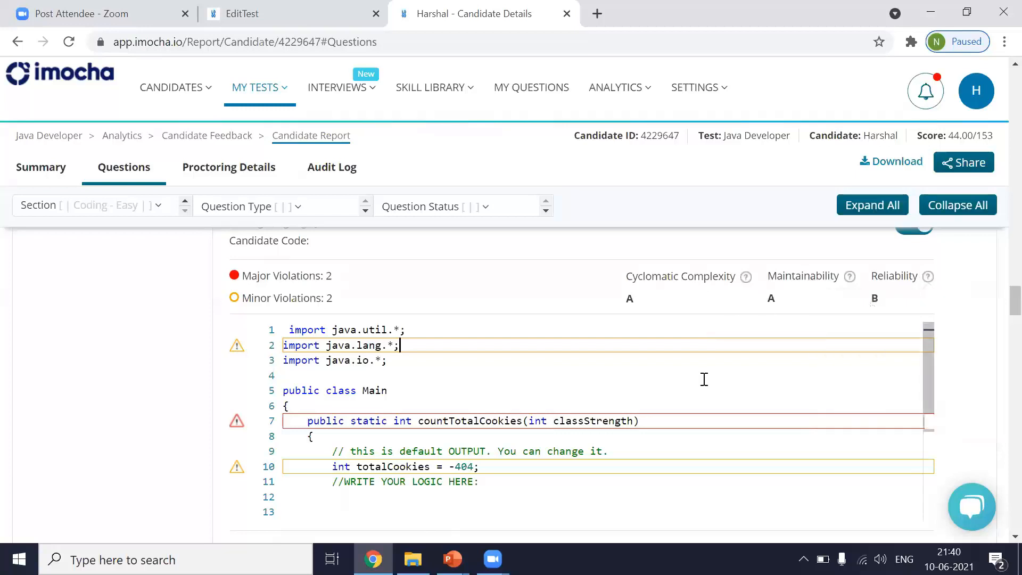
mouse_move(522, 347)
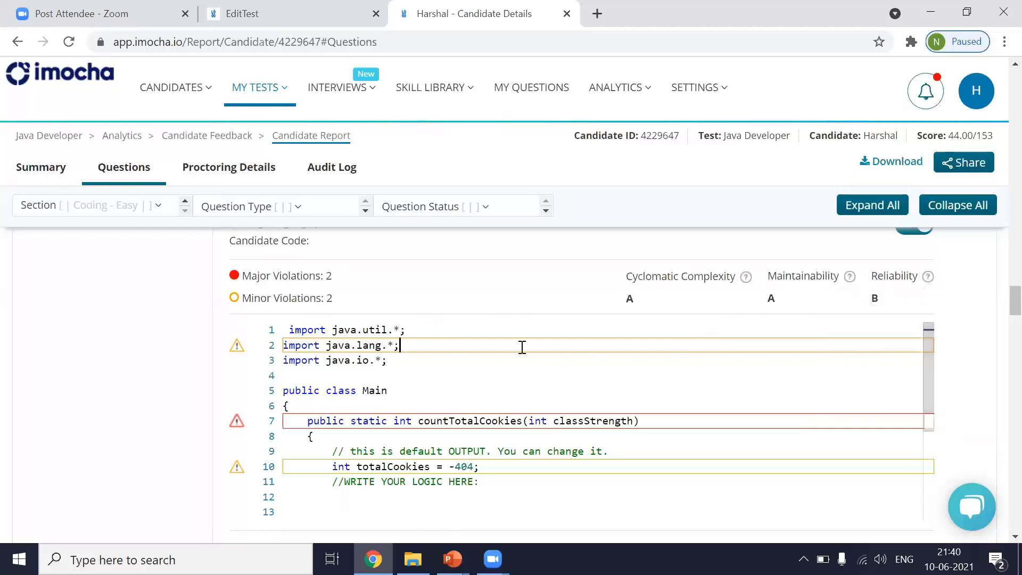
Scroll to the cookie-distribution question's problem statement and its 7/10 score.
scroll("down", 3)
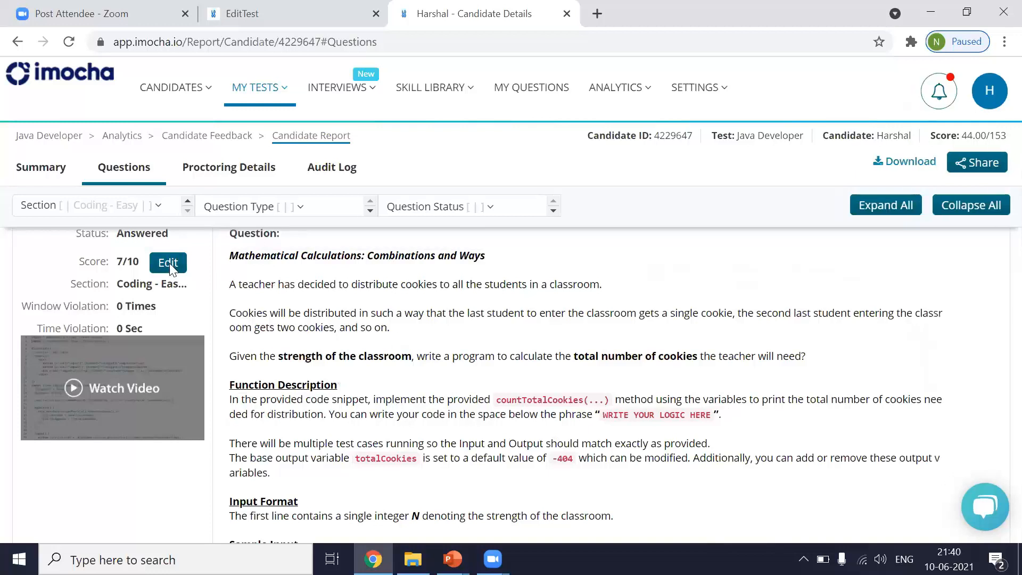
Edit the coding question's score from 7 to 8 and save it in the Score Log.
left_click(168, 263)
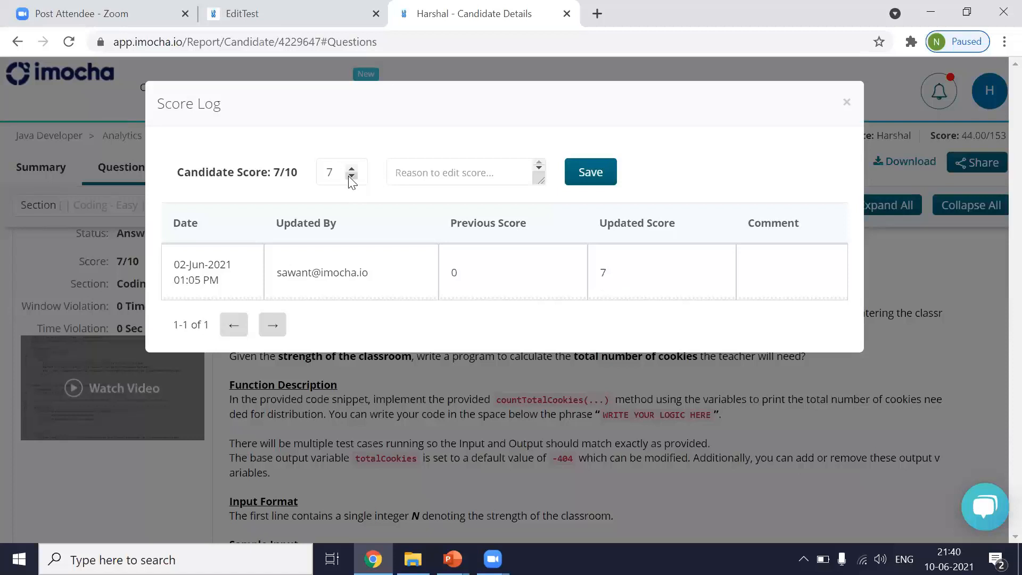
left_click(354, 166)
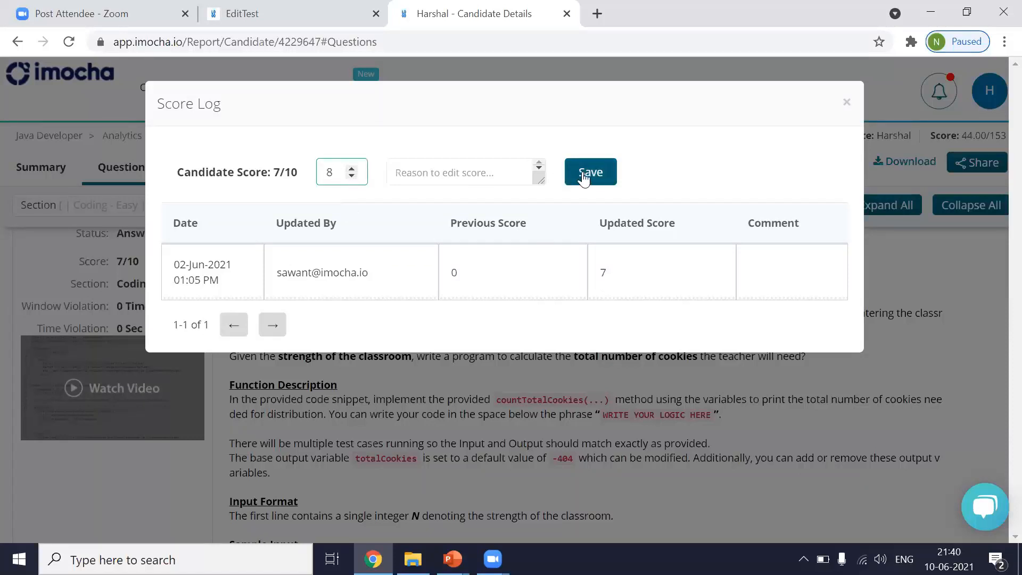
left_click(590, 172)
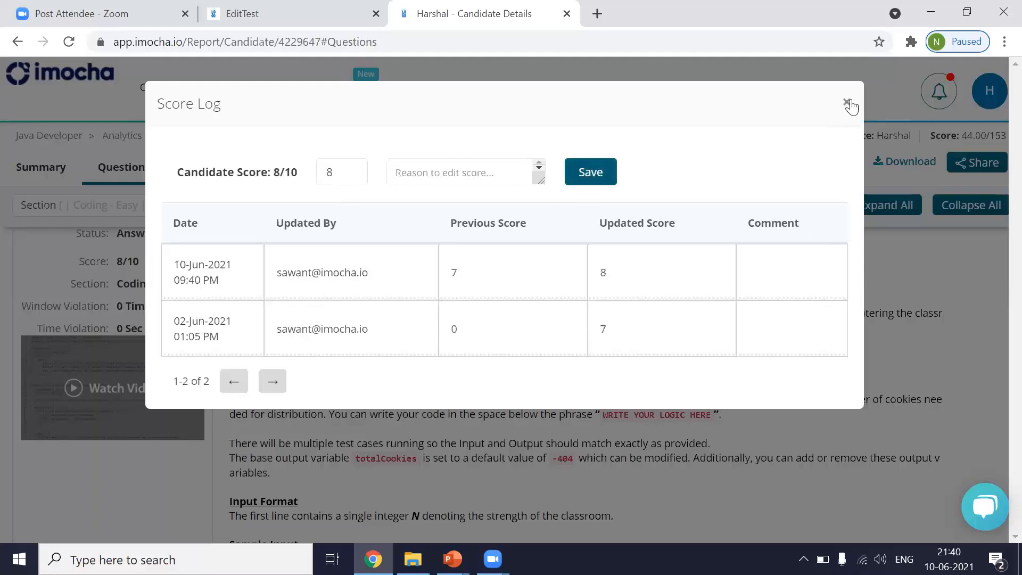
mouse_move(799, 94)
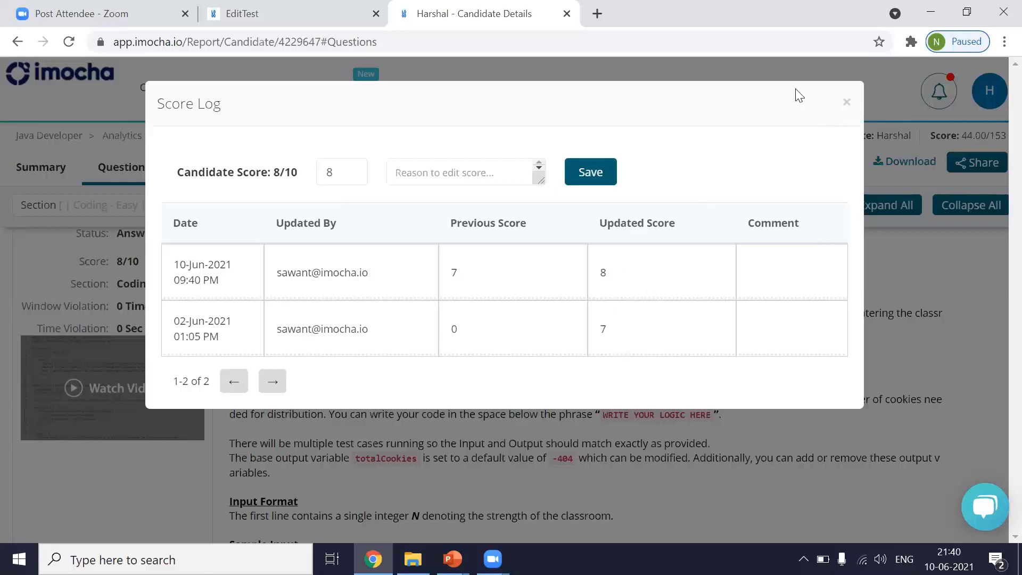
mouse_move(633, 284)
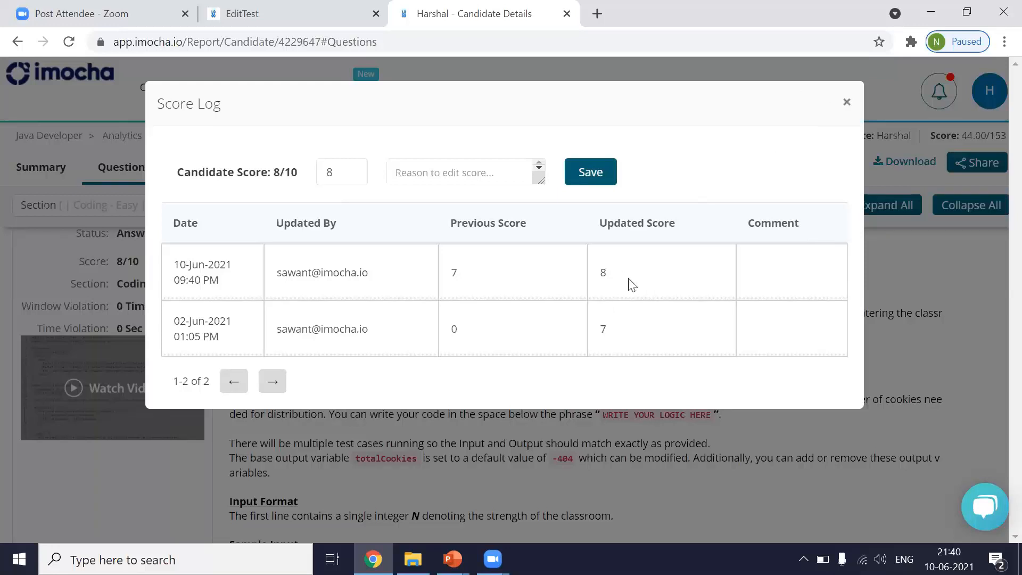
Close the Score Log showing 8/10 and switch to the PowerPoint slide show with Alt+Tab.
left_click(847, 101)
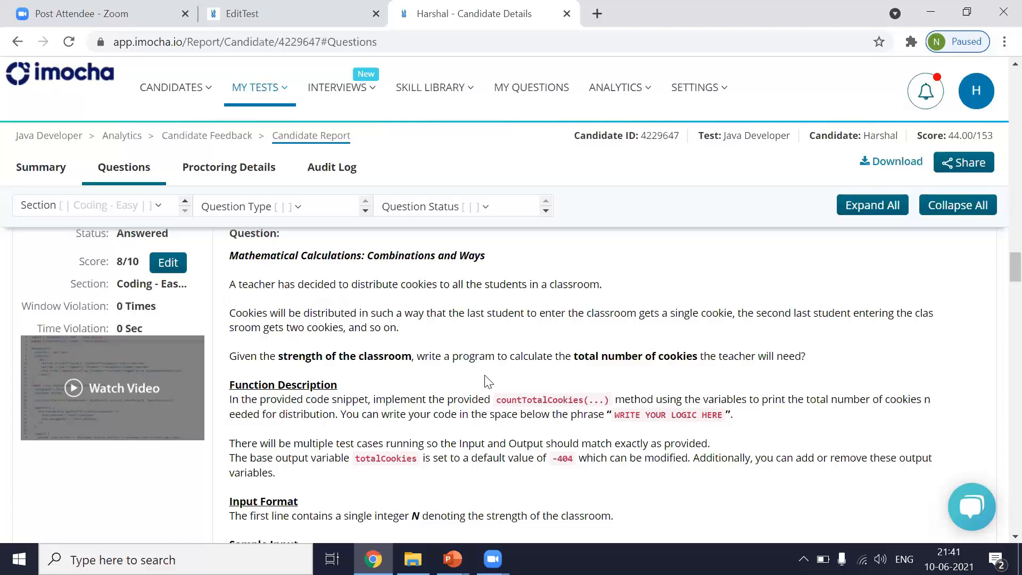
key("alt+tab")
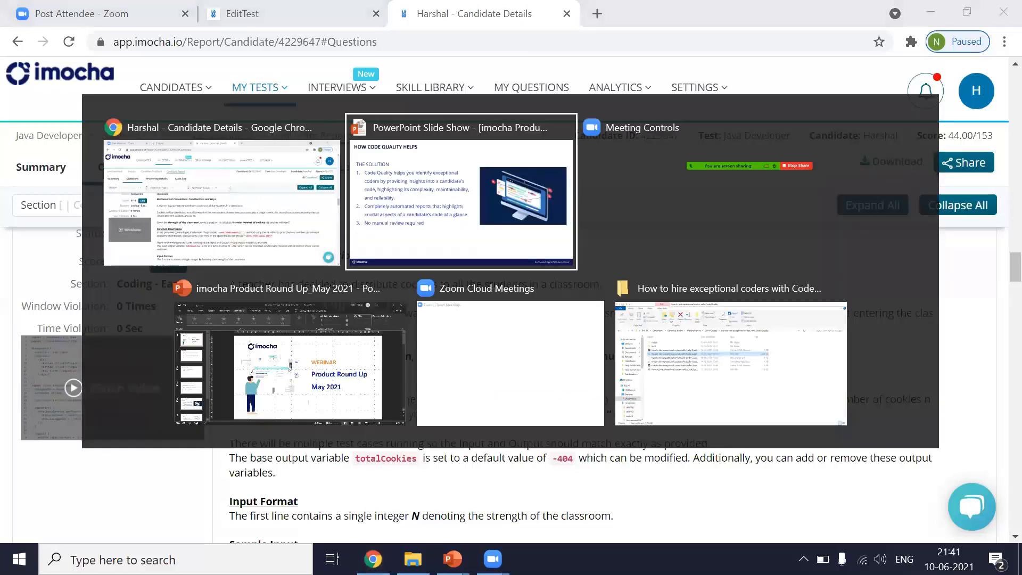